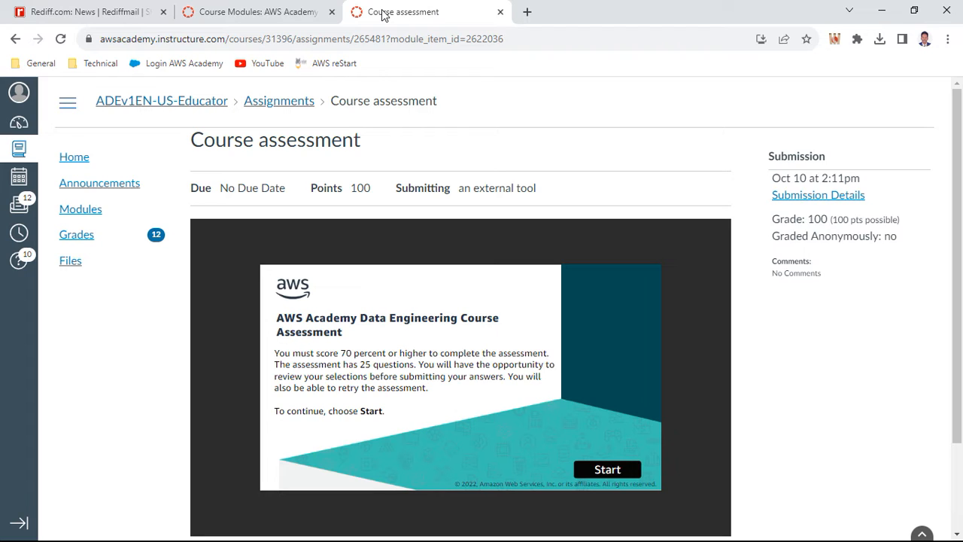
{"action": "mouse_move", "coordinate": [598, 343]}
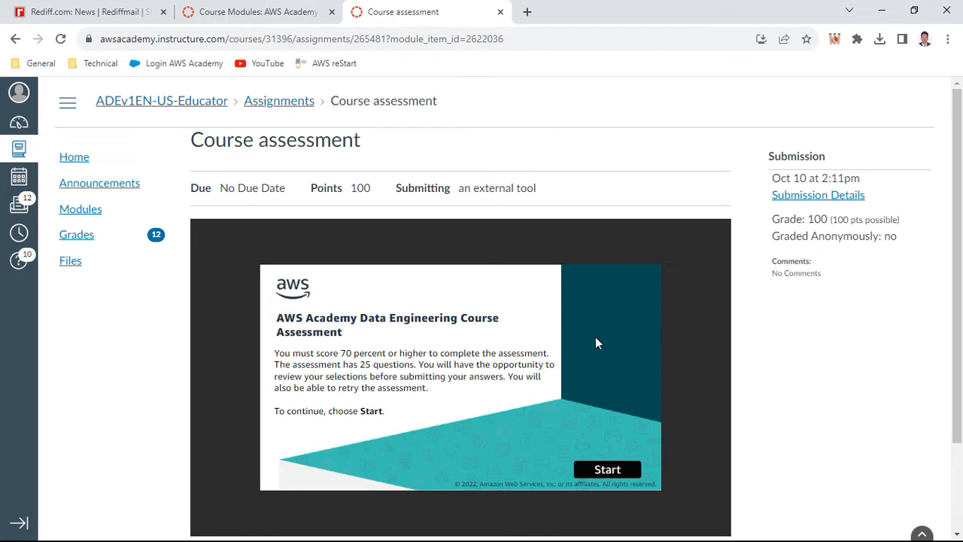
{"action": "mouse_move", "coordinate": [607, 469]}
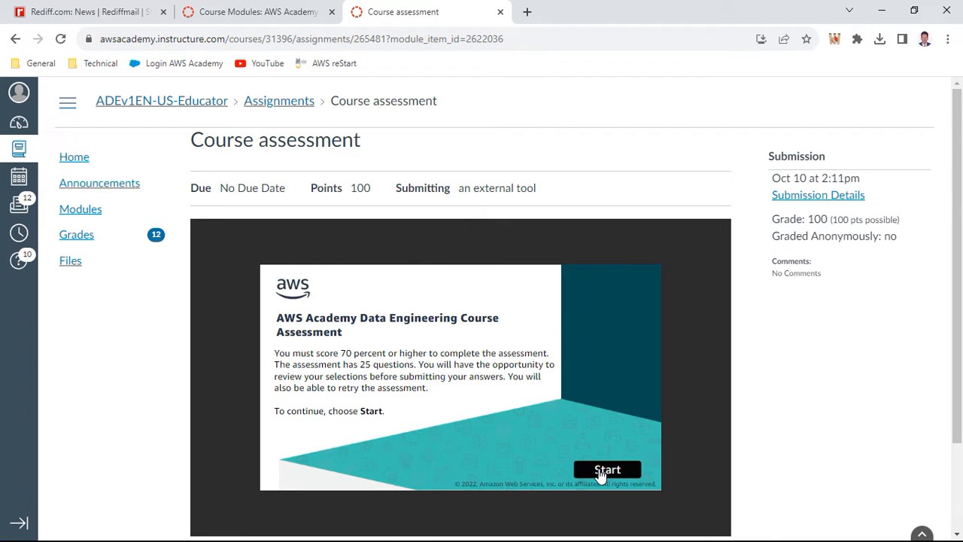
Step: Start the Data Engineering assessment and land on question 1 with Unify, Innovate, Modernize checked
{"action": "left_click", "coordinate": [608, 469]}
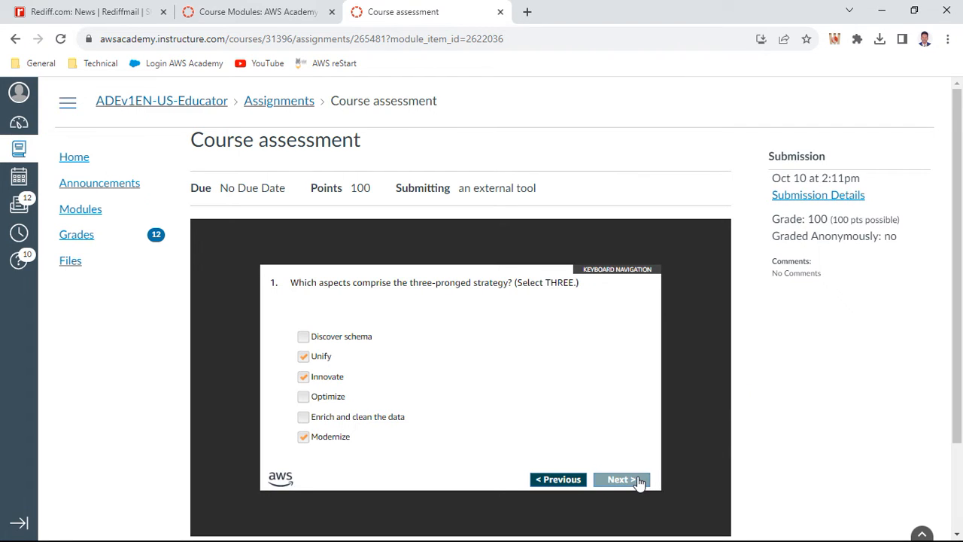
Step: Advance to question 2 on the five Vs and enlarge the page via Chrome's zoom-in
{"action": "left_click", "coordinate": [621, 479]}
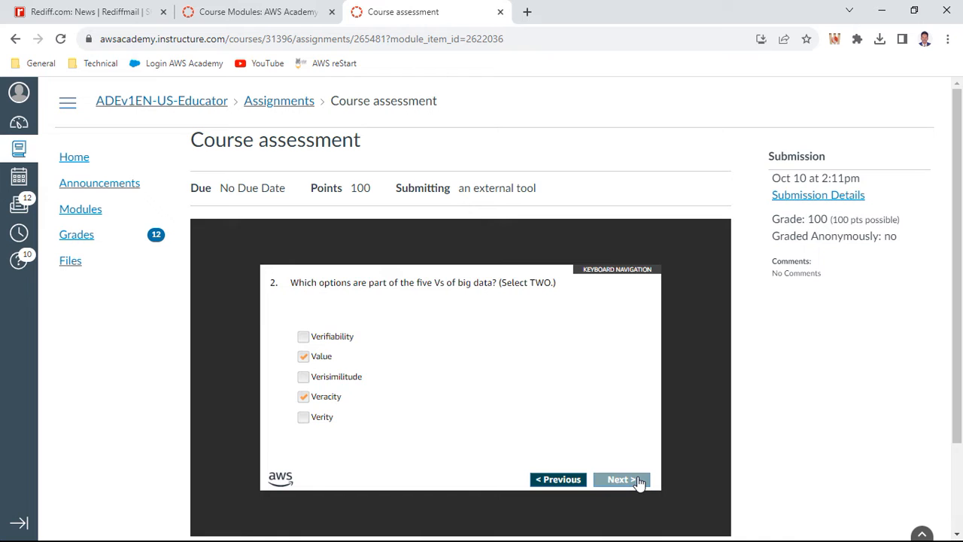
{"action": "scroll", "scroll_direction": "down", "scroll_amount": 3}
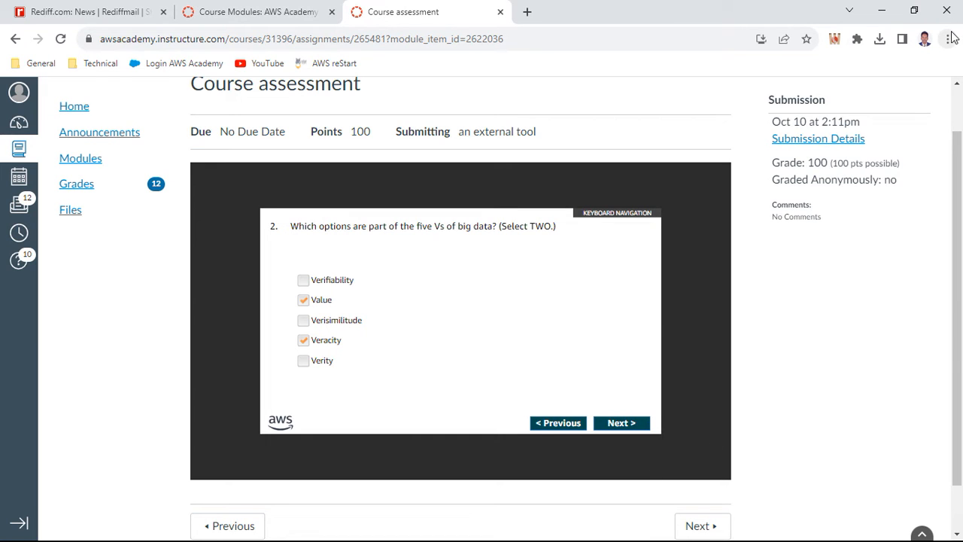
{"action": "left_click", "coordinate": [947, 38]}
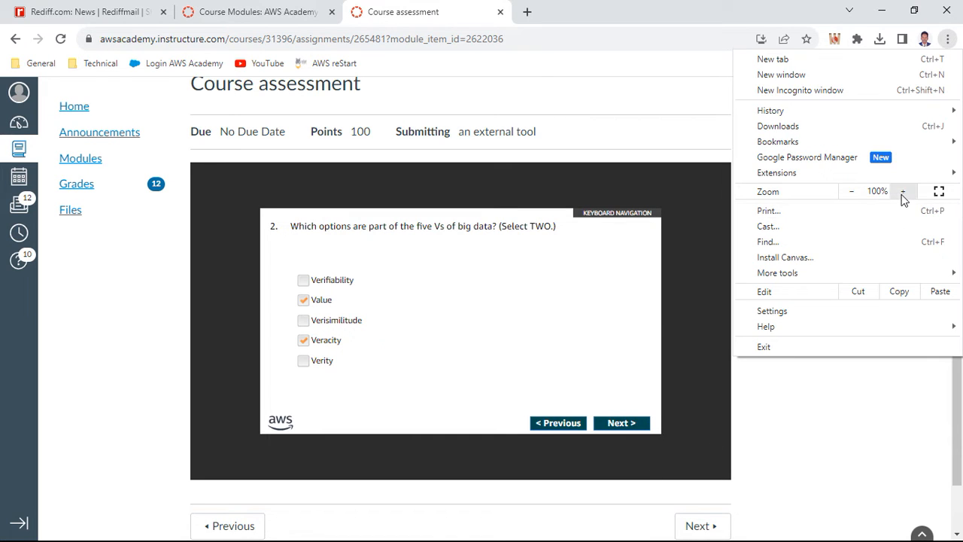
{"action": "left_click", "coordinate": [939, 192]}
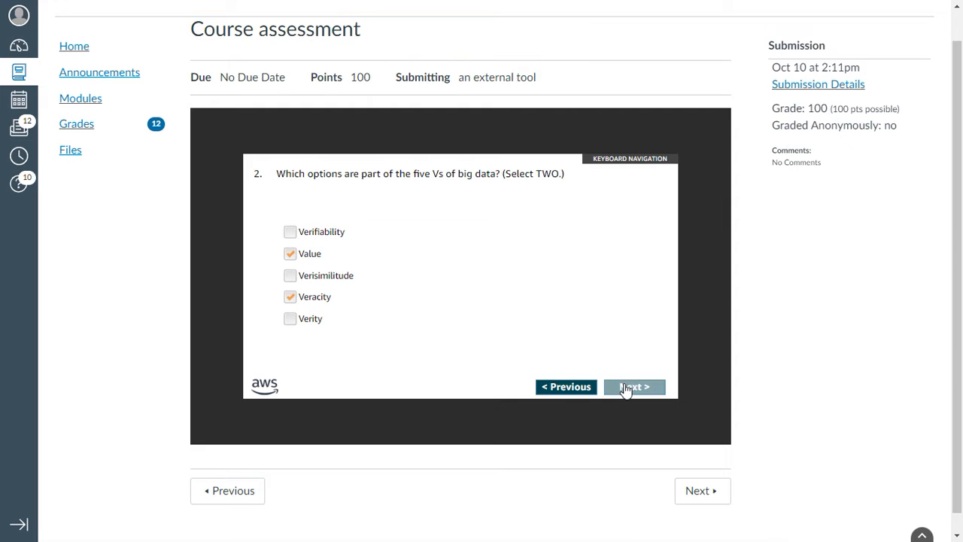
Step: Advance through questions 3, 4 and 5 to question 6 on data security design principles
{"action": "left_click", "coordinate": [634, 386]}
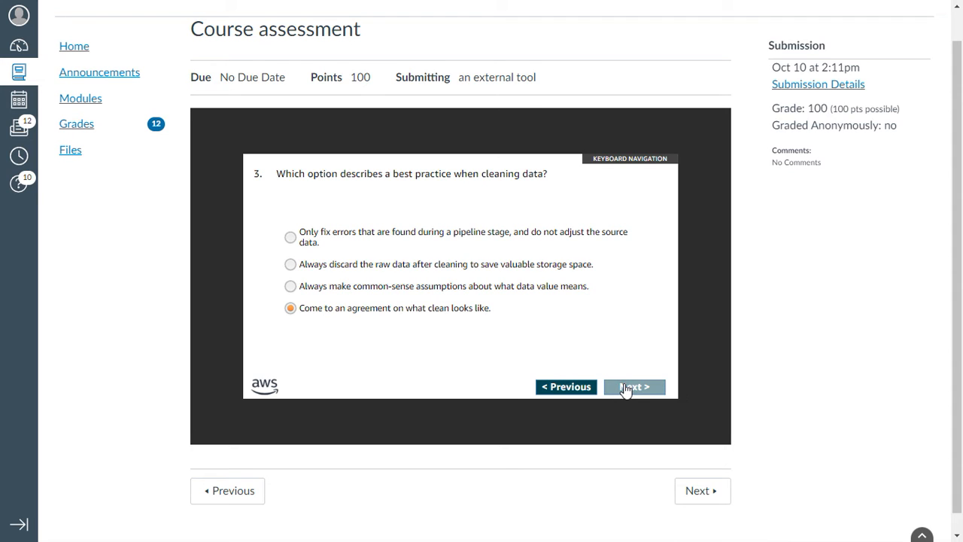
{"action": "left_click", "coordinate": [633, 386]}
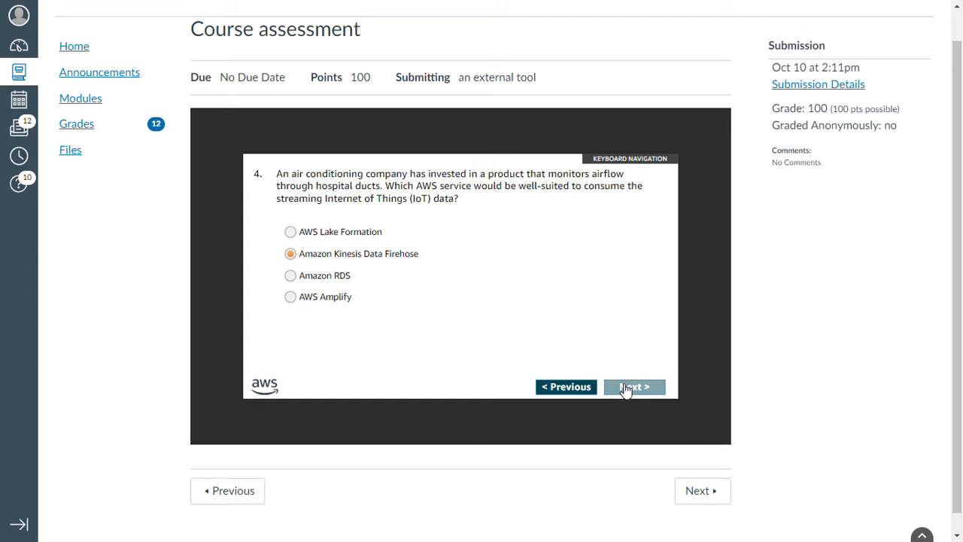
{"action": "left_click", "coordinate": [634, 386]}
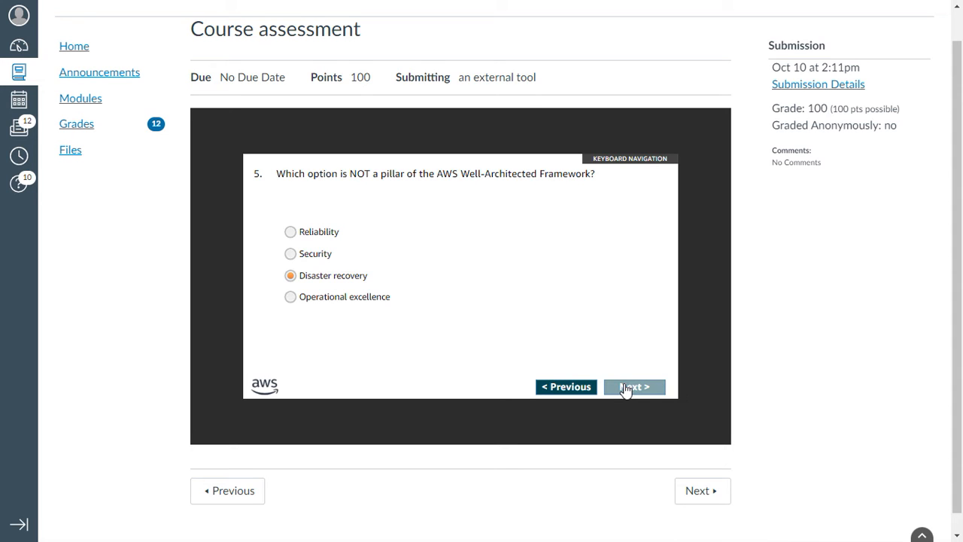
{"action": "left_click", "coordinate": [635, 386]}
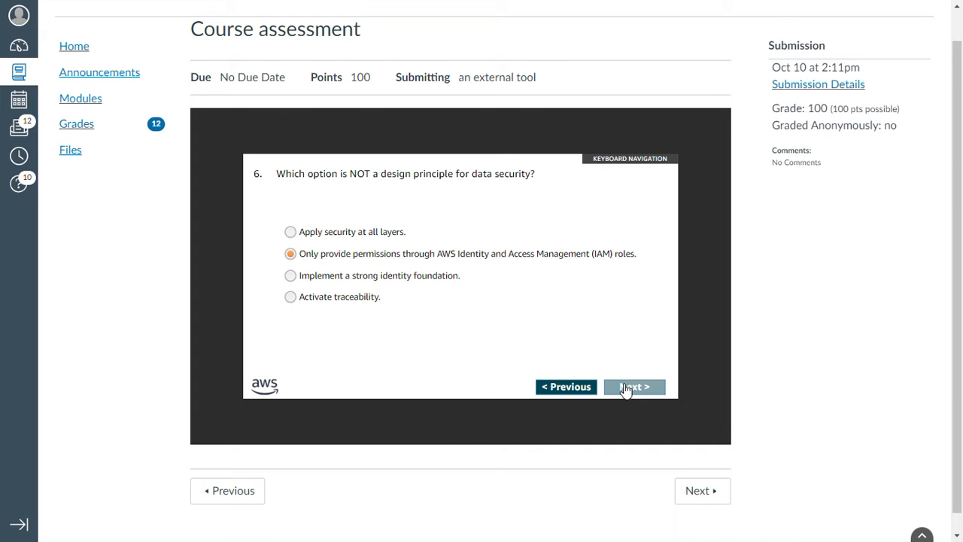
Step: Advance through questions 7 to 10 to question 11 with Amazon AppFlow selected
{"action": "left_click", "coordinate": [634, 386]}
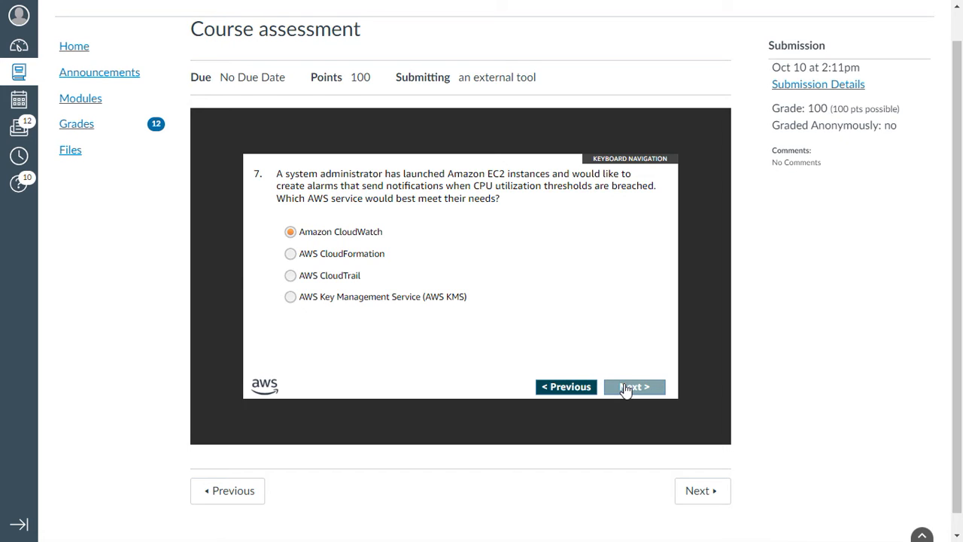
{"action": "left_click", "coordinate": [634, 386]}
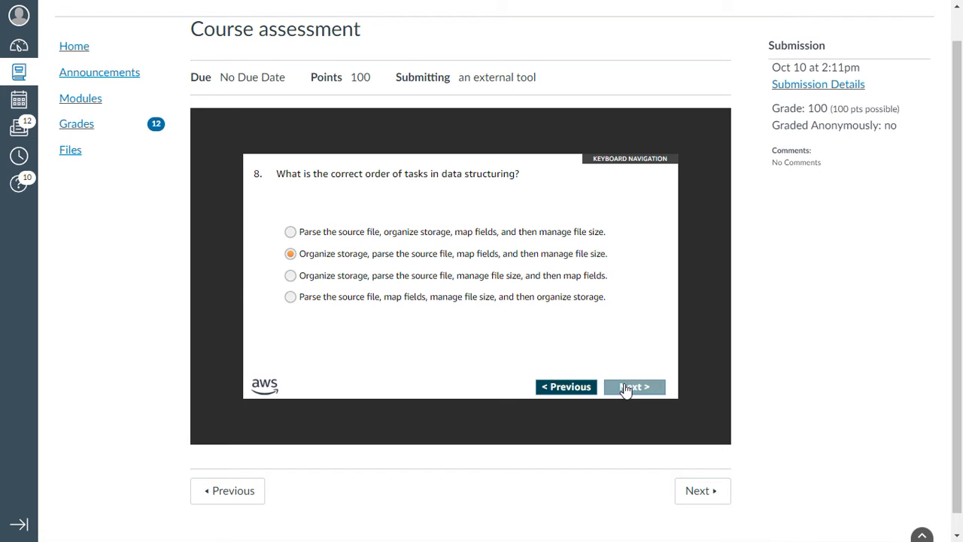
{"action": "left_click", "coordinate": [634, 387]}
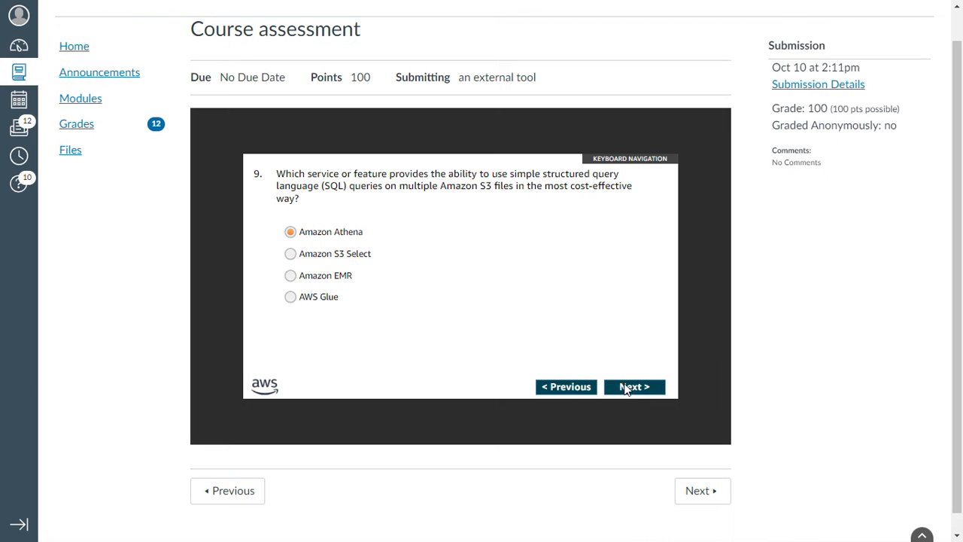
{"action": "left_click", "coordinate": [633, 387]}
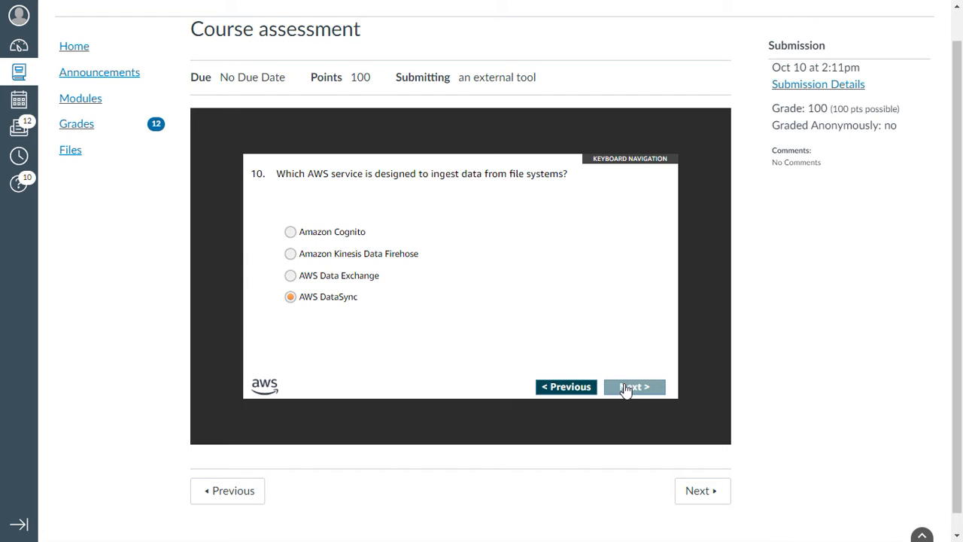
{"action": "left_click", "coordinate": [634, 386]}
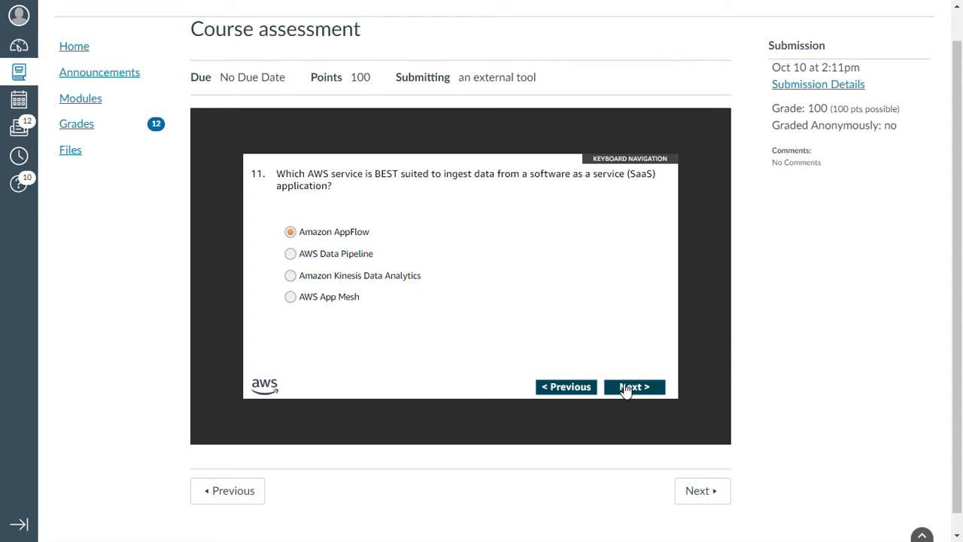
Step: Advance through questions 12 to 15 to question 16 with Four selected for EMR layers
{"action": "left_click", "coordinate": [634, 386]}
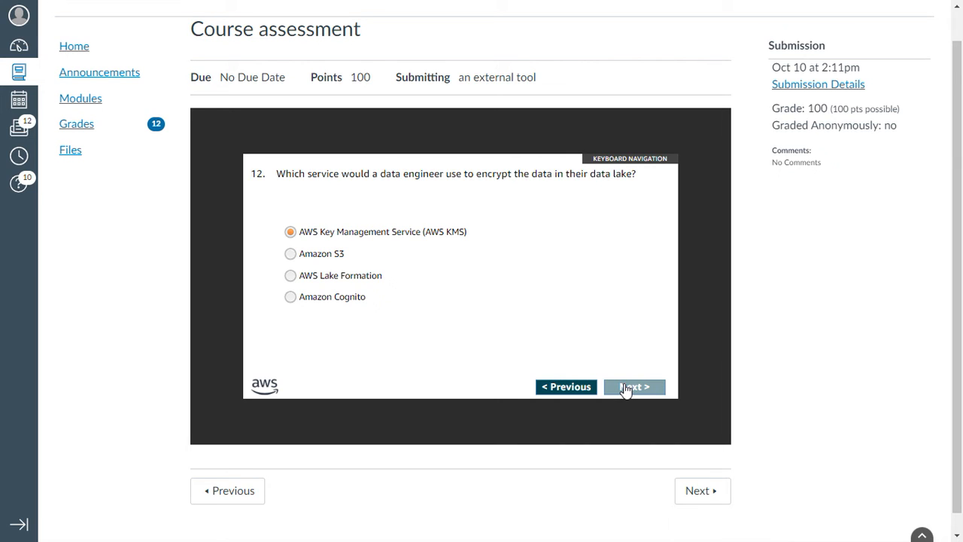
{"action": "left_click", "coordinate": [634, 386]}
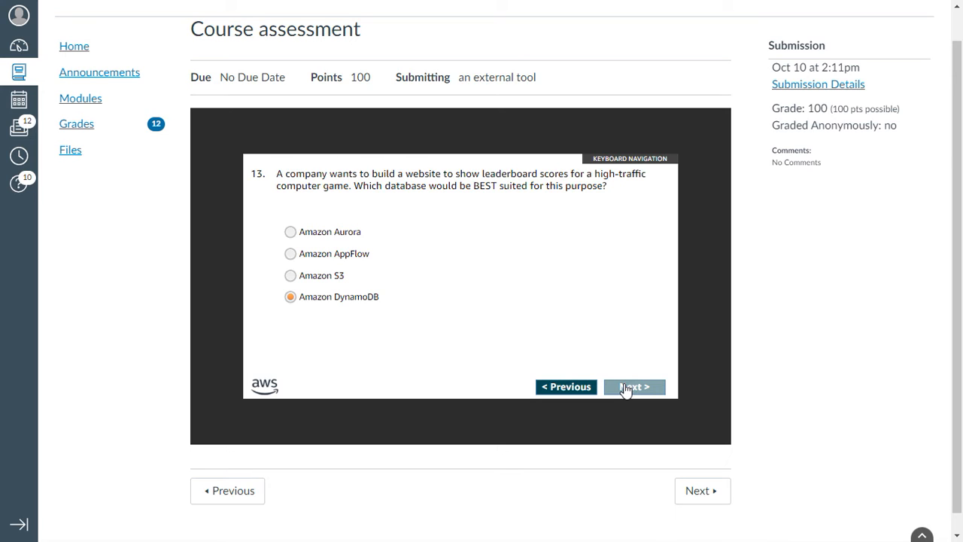
{"action": "left_click", "coordinate": [634, 387]}
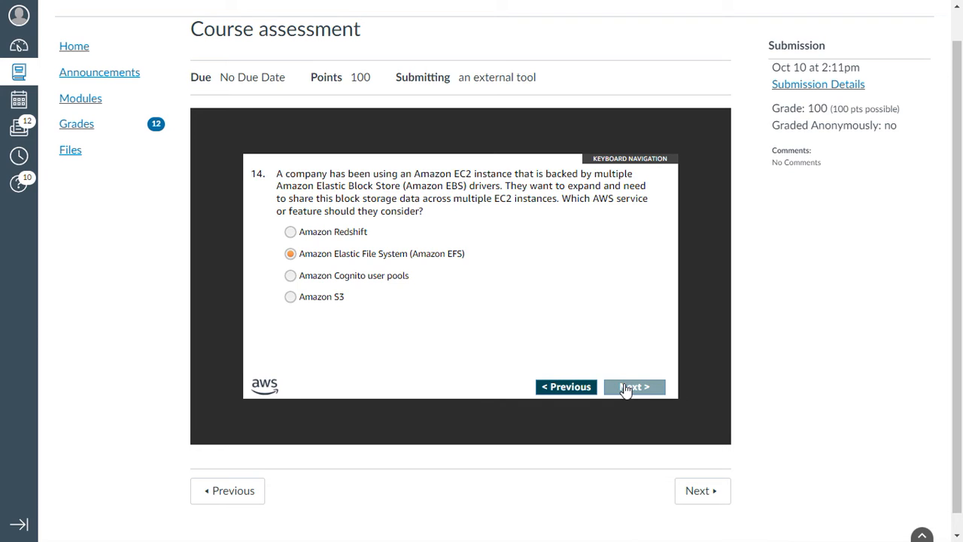
{"action": "left_click", "coordinate": [634, 386]}
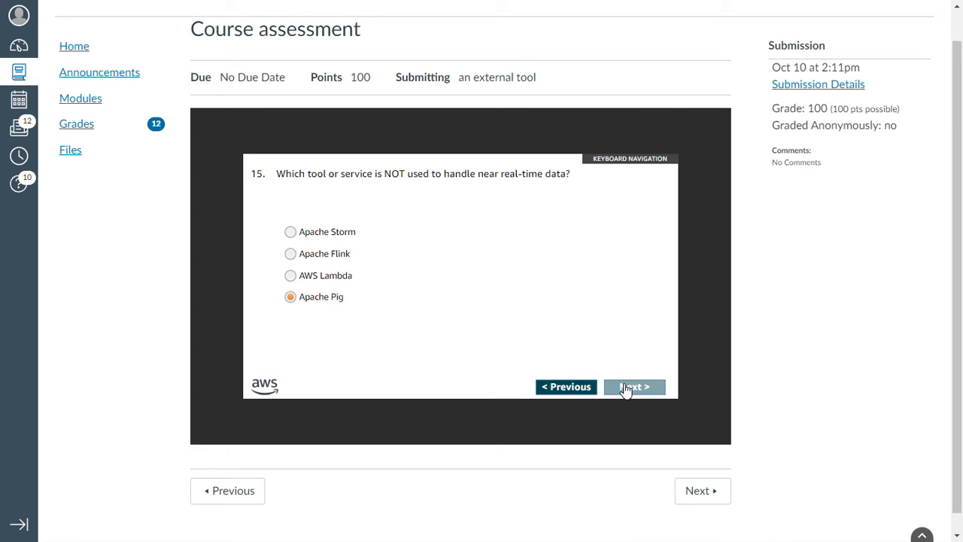
{"action": "left_click", "coordinate": [635, 386]}
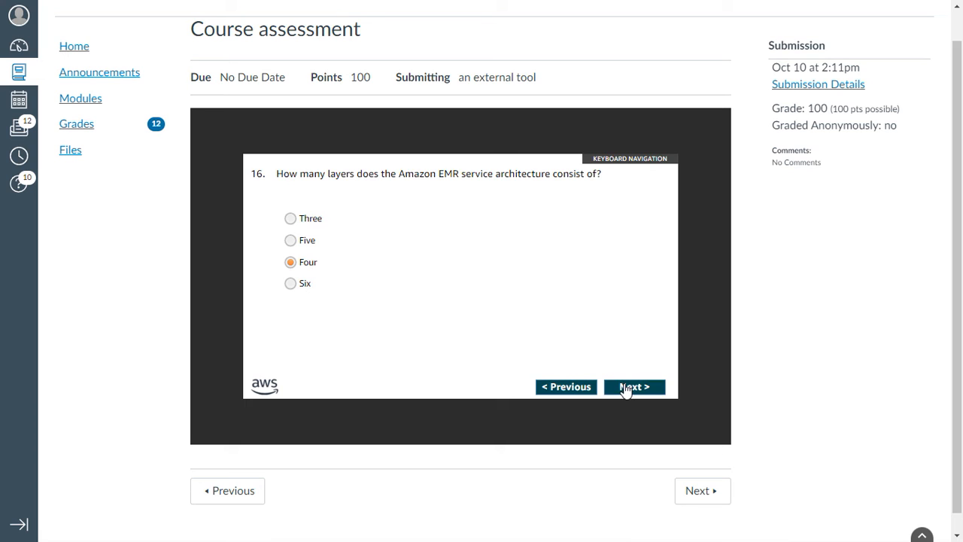
Step: Advance through questions 17 to 20 to question 21 with Amazon SageMaker Ground Truth selected
{"action": "left_click", "coordinate": [634, 386]}
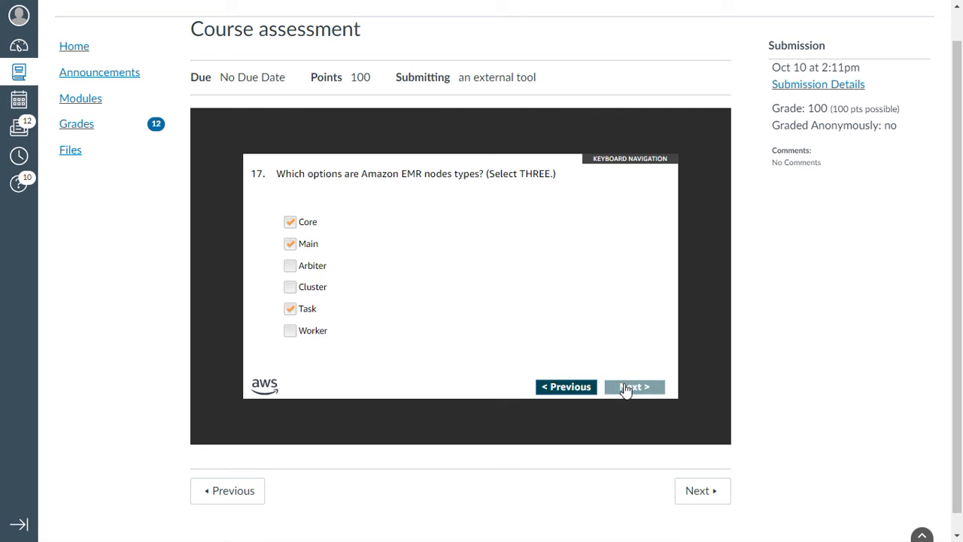
{"action": "left_click", "coordinate": [634, 386]}
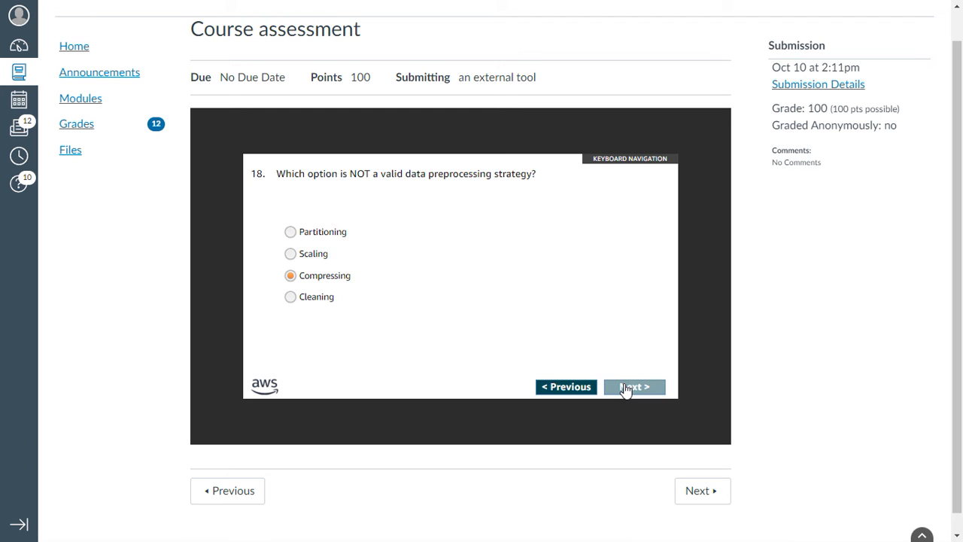
{"action": "left_click", "coordinate": [634, 386]}
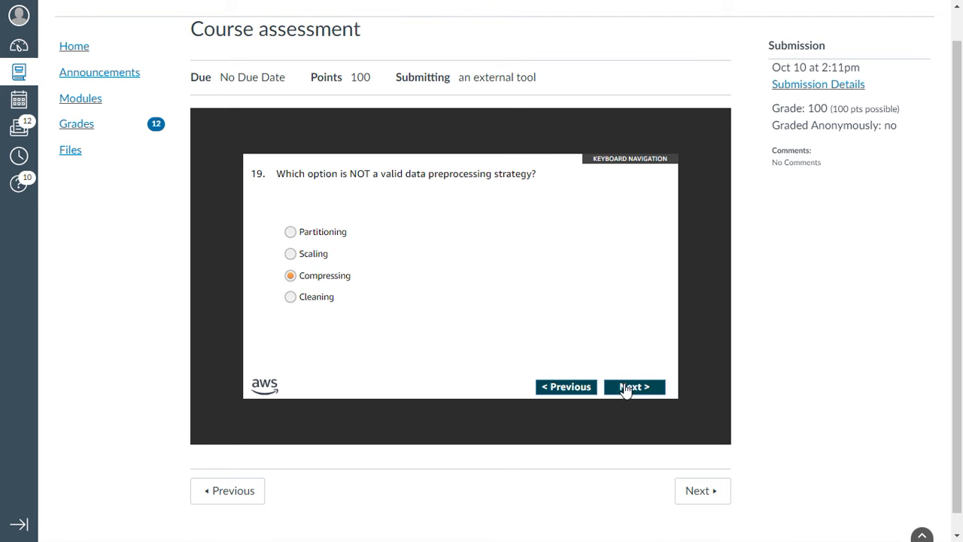
{"action": "left_click", "coordinate": [634, 387]}
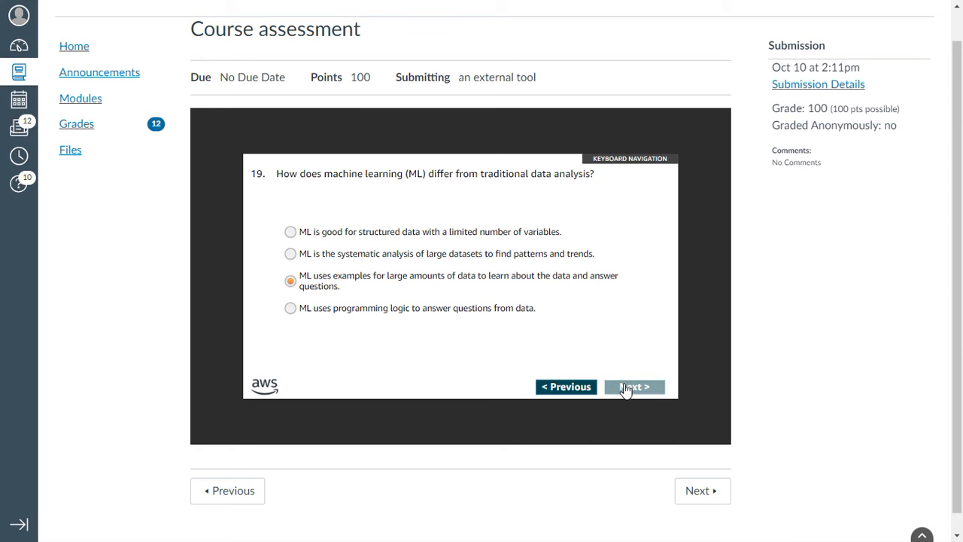
{"action": "left_click", "coordinate": [634, 386]}
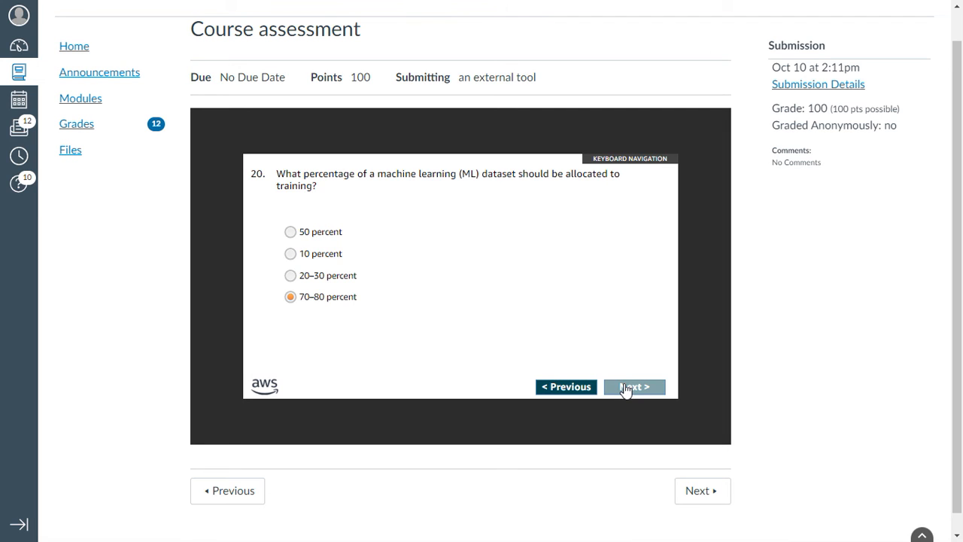
{"action": "left_click", "coordinate": [634, 386]}
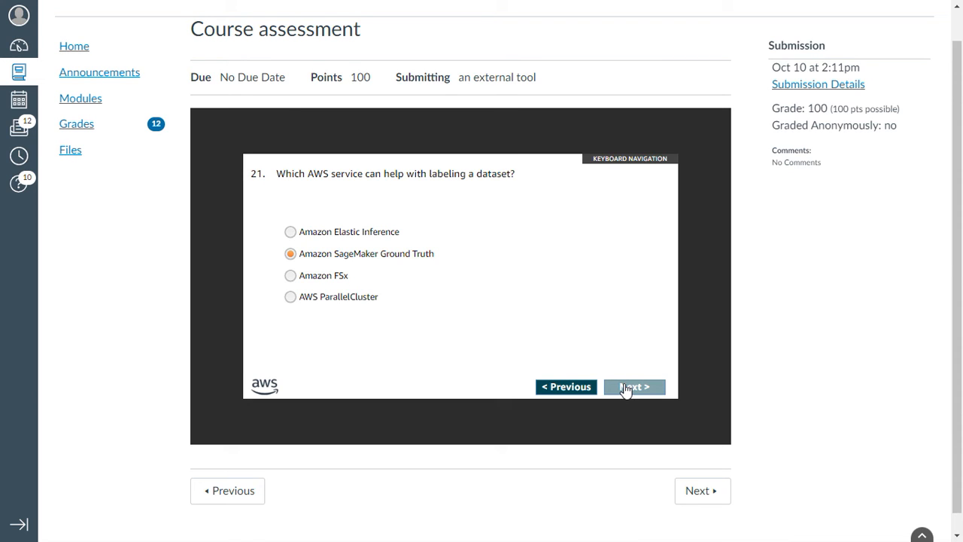
Step: Advance through questions 22 to 25 and reach the Submit your answers screen
{"action": "left_click", "coordinate": [633, 386]}
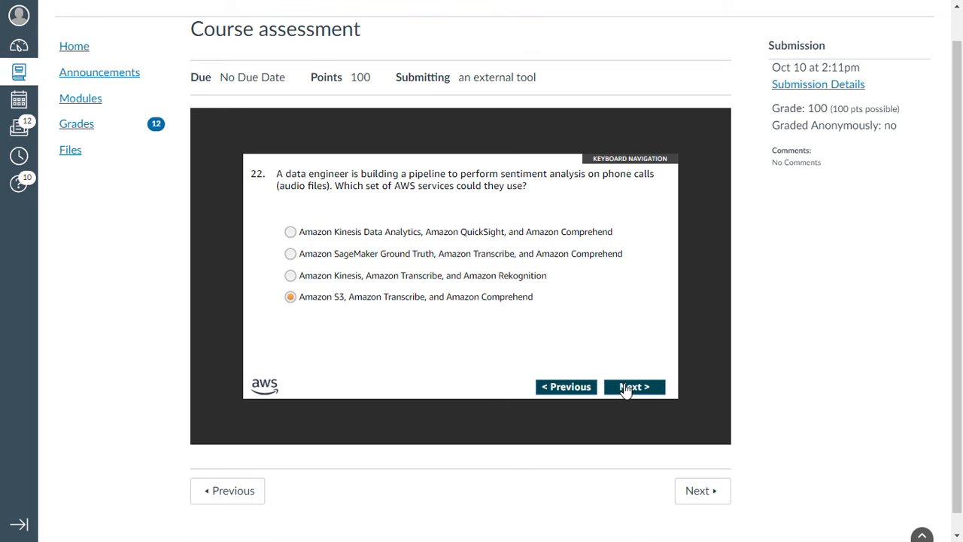
{"action": "left_click", "coordinate": [634, 386]}
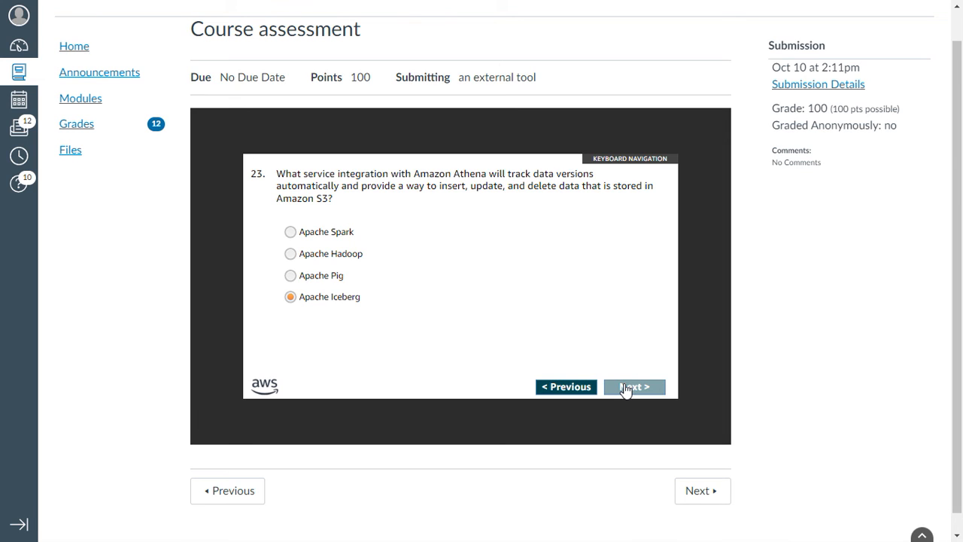
{"action": "left_click", "coordinate": [634, 386]}
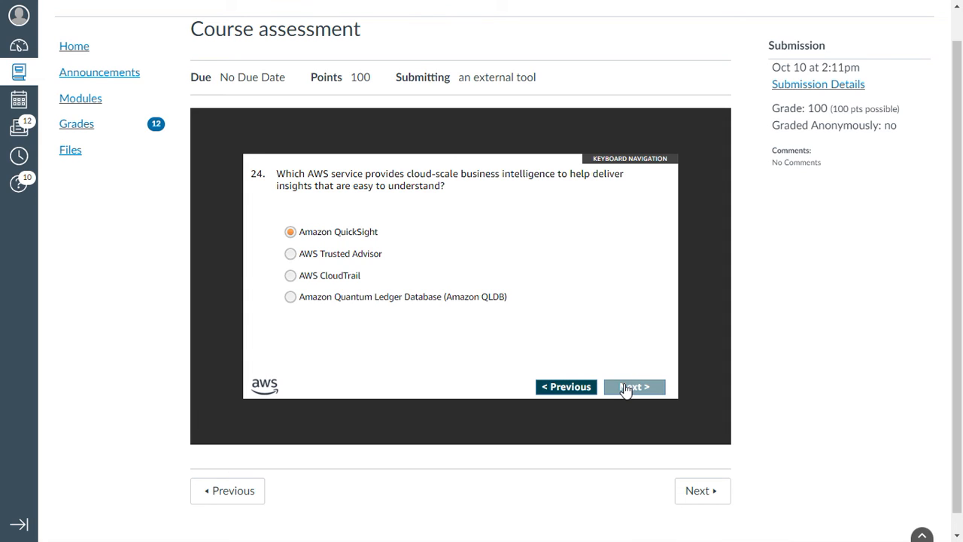
{"action": "left_click", "coordinate": [635, 386]}
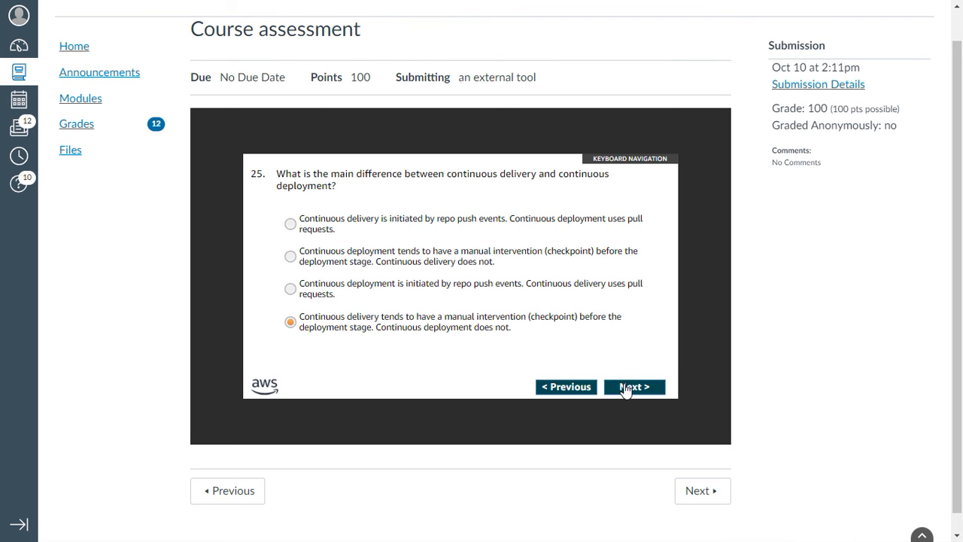
{"action": "left_click", "coordinate": [633, 386]}
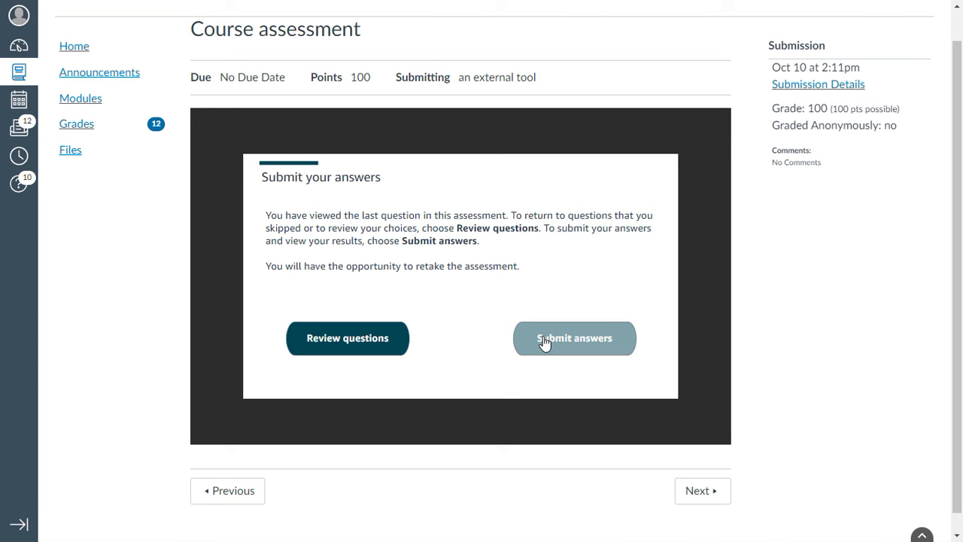
Step: Submit the answers and view the results page showing 100% (250 points)
{"action": "left_click", "coordinate": [574, 338]}
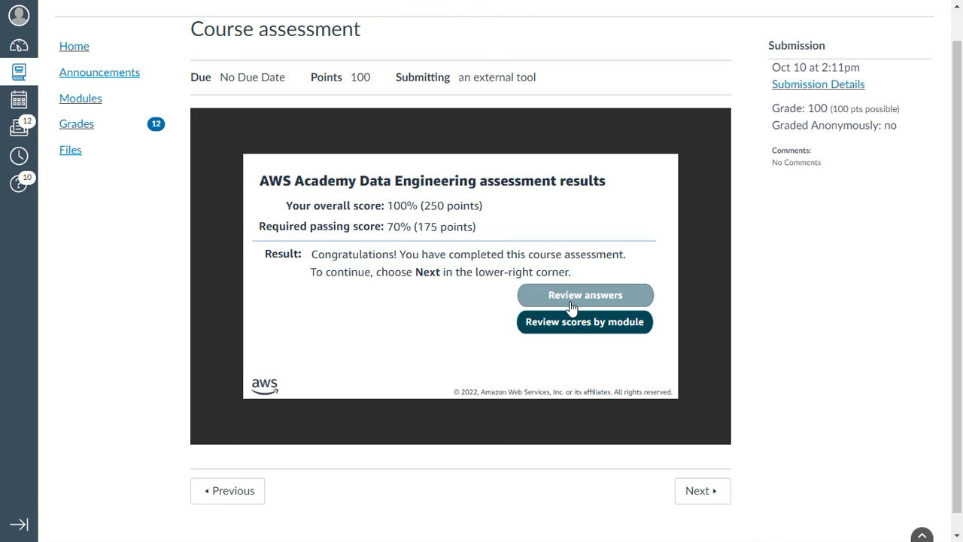
{"action": "mouse_move", "coordinate": [586, 295]}
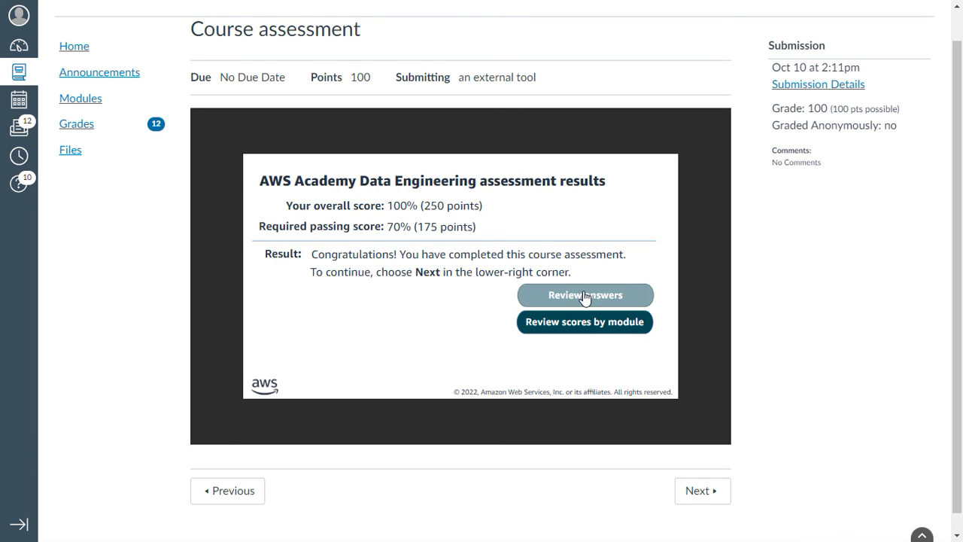
Step: Start reviewing the submitted answers and step through the first questions, each marked Correct
{"action": "left_click", "coordinate": [585, 294]}
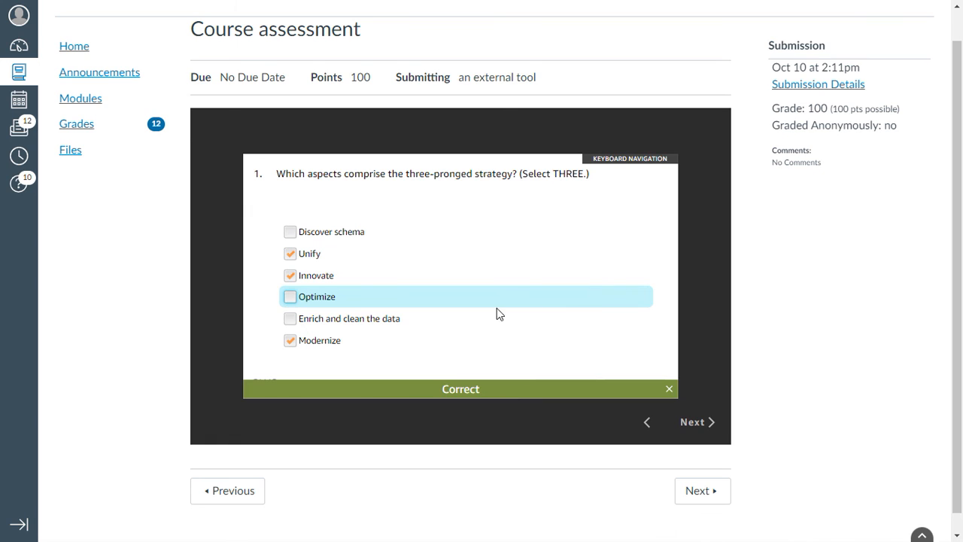
{"action": "mouse_move", "coordinate": [682, 344]}
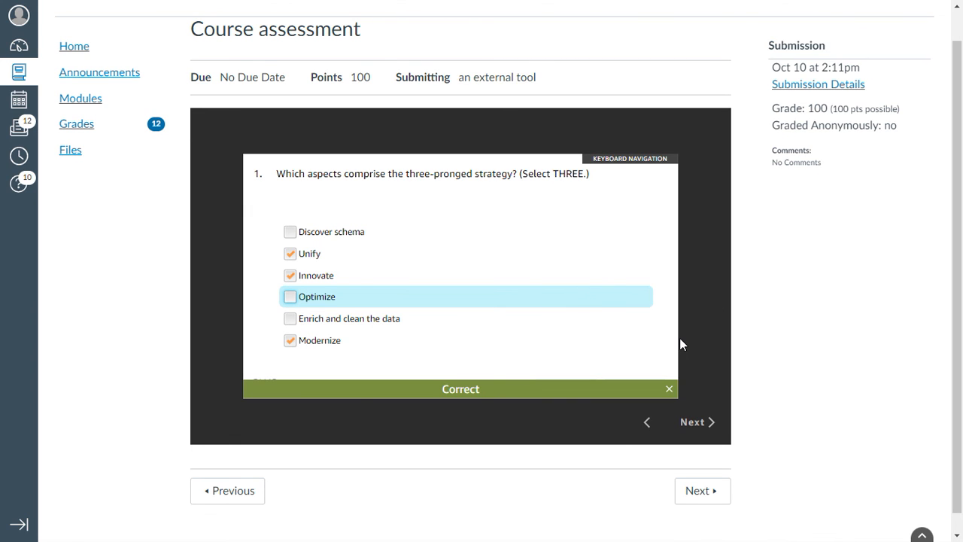
{"action": "mouse_move", "coordinate": [688, 421]}
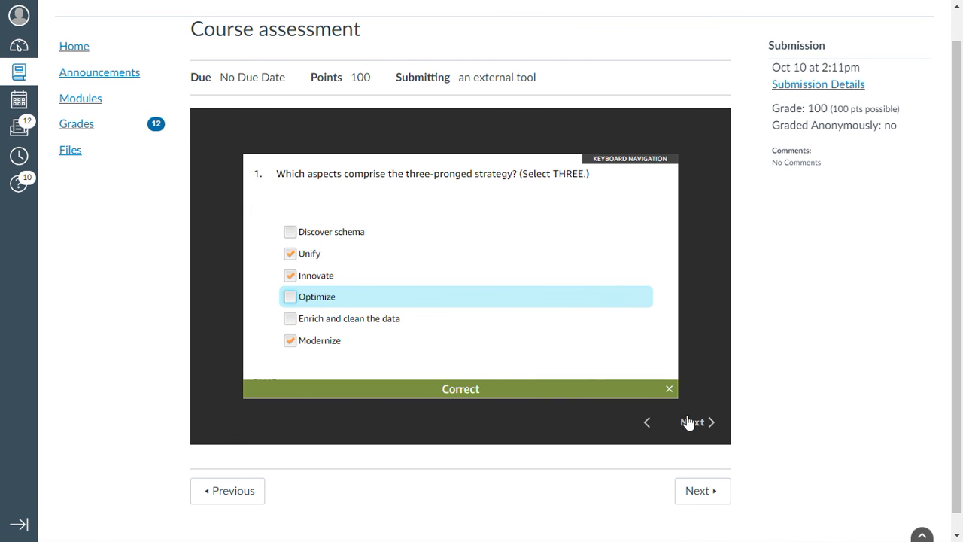
{"action": "left_click", "coordinate": [691, 422]}
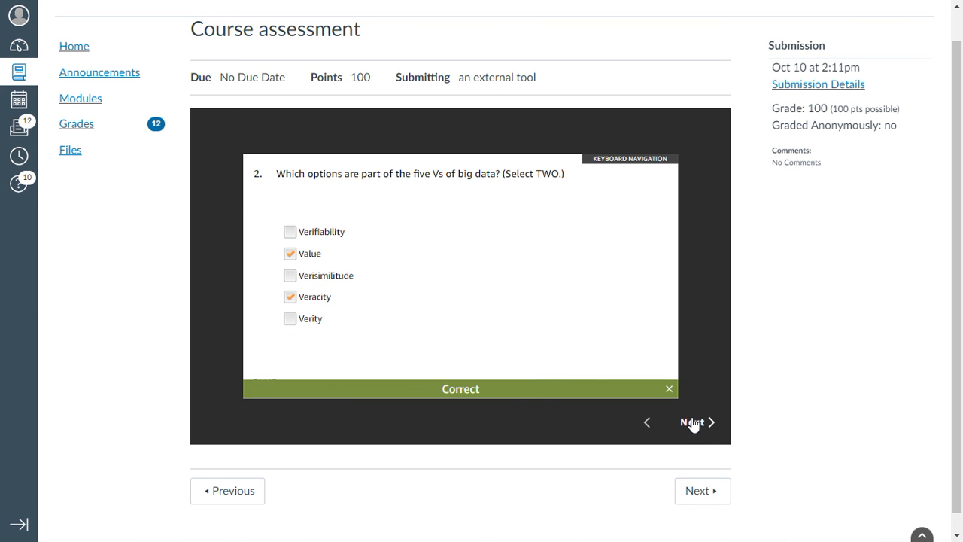
{"action": "left_click", "coordinate": [691, 421]}
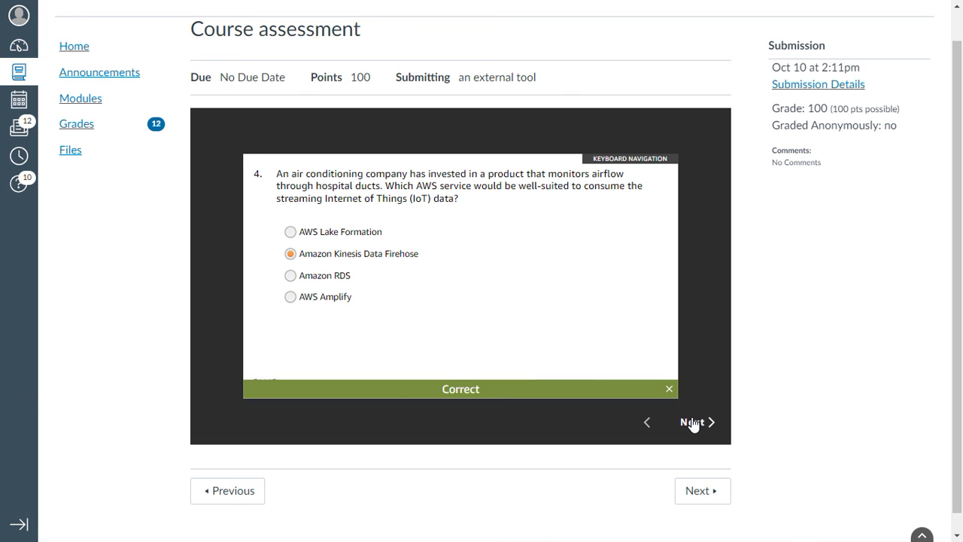
{"action": "left_click", "coordinate": [691, 421]}
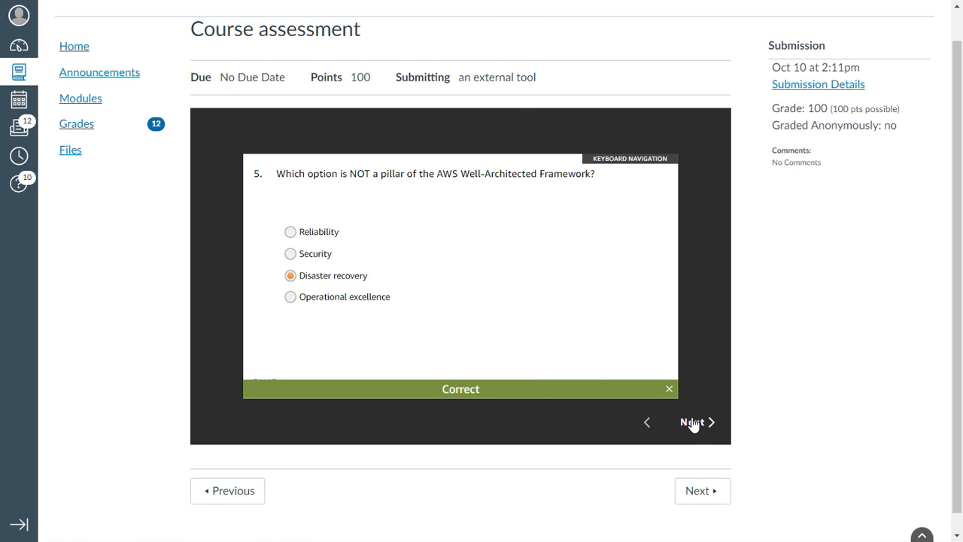
{"action": "left_click", "coordinate": [691, 422]}
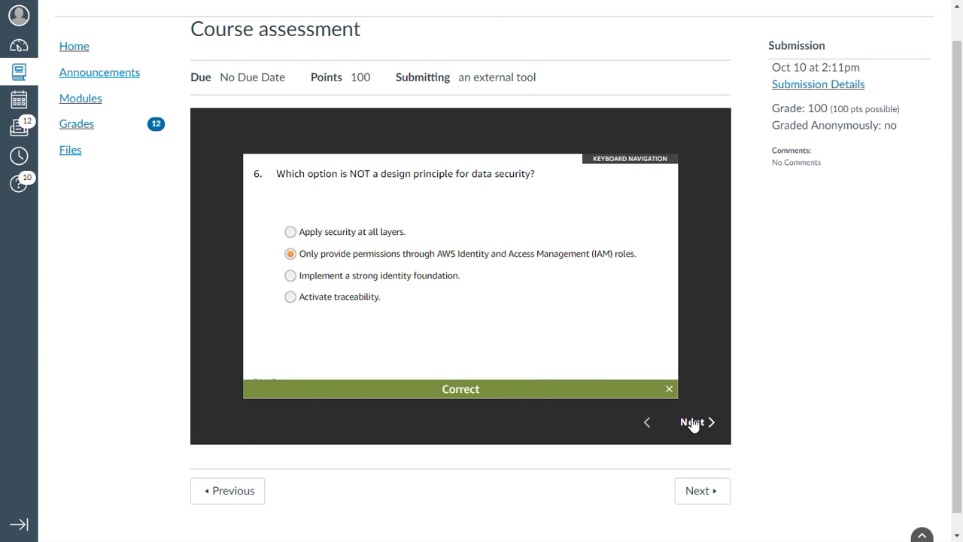
{"action": "left_click", "coordinate": [690, 422]}
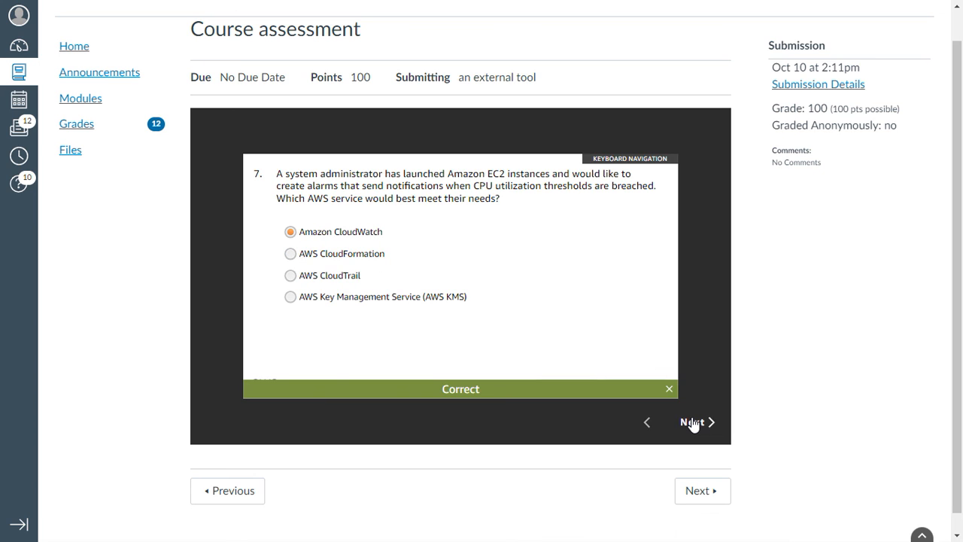
{"action": "left_click", "coordinate": [692, 422]}
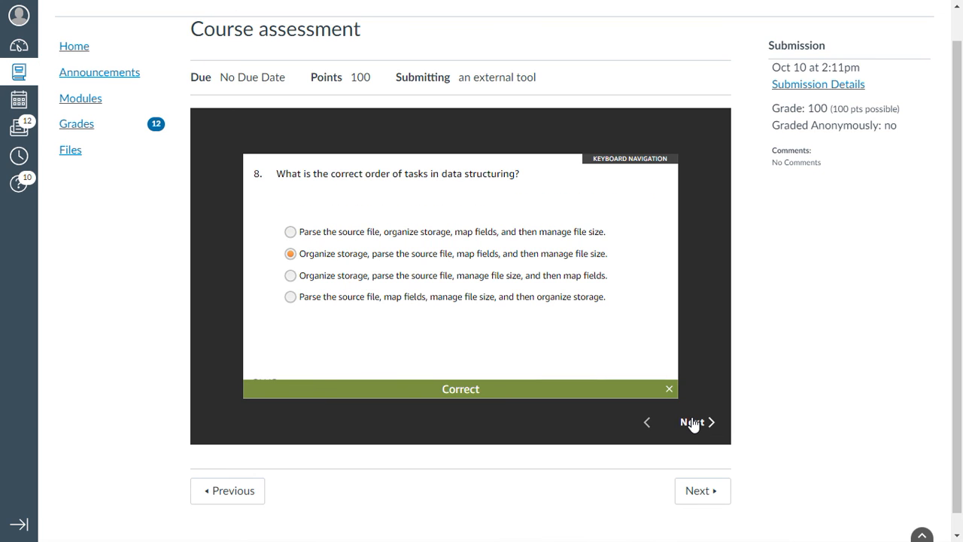
{"action": "left_click", "coordinate": [691, 421]}
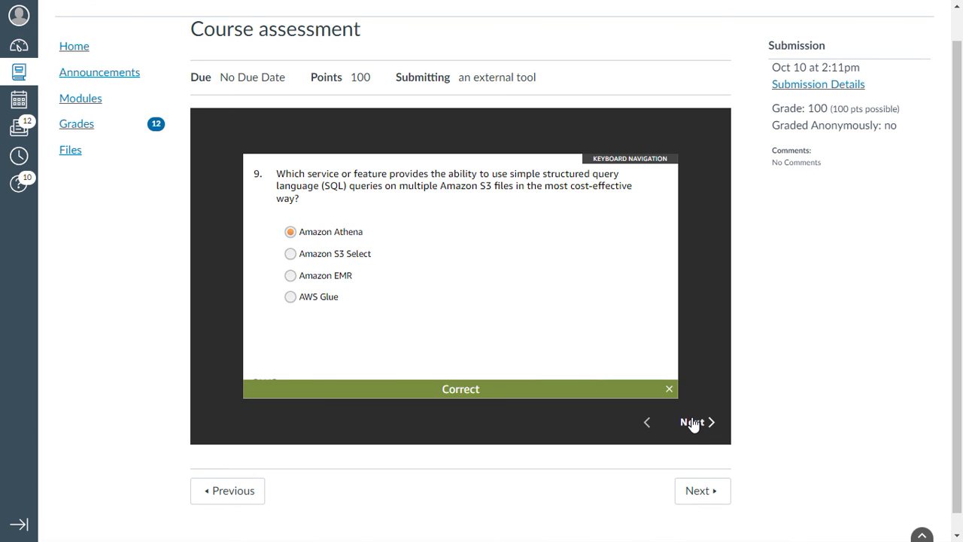
{"action": "left_click", "coordinate": [691, 423]}
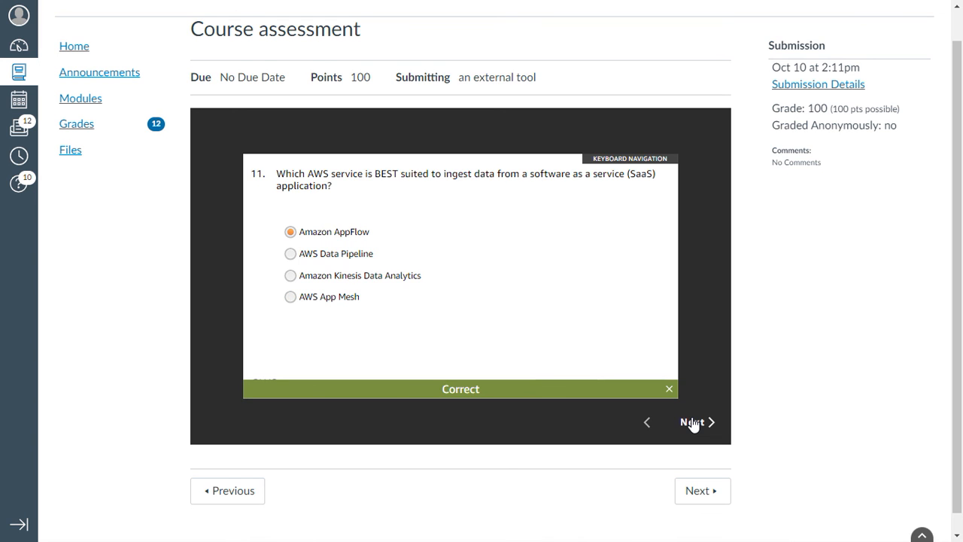
Step: Continue the review through question 25, all Correct, and return to the 100% results screen
{"action": "left_click", "coordinate": [693, 422]}
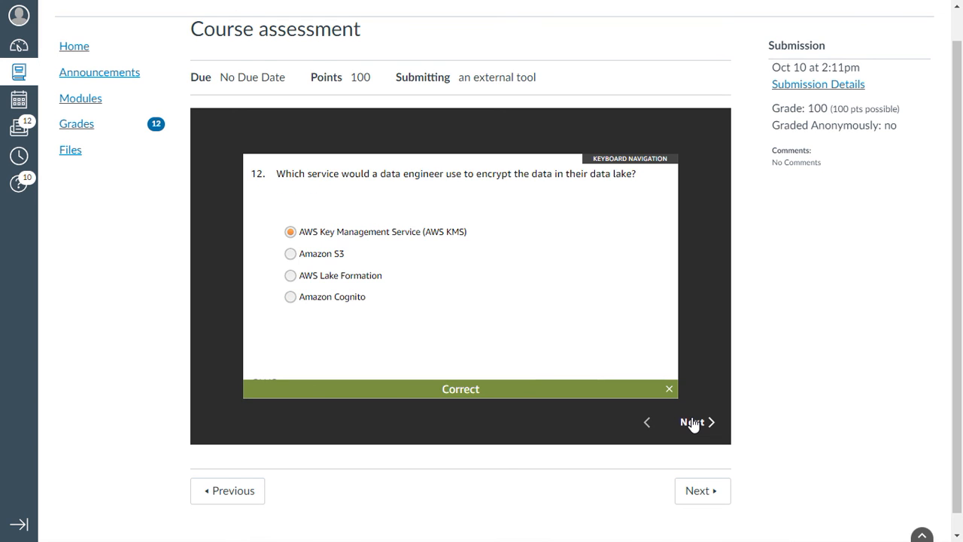
{"action": "left_click", "coordinate": [691, 421]}
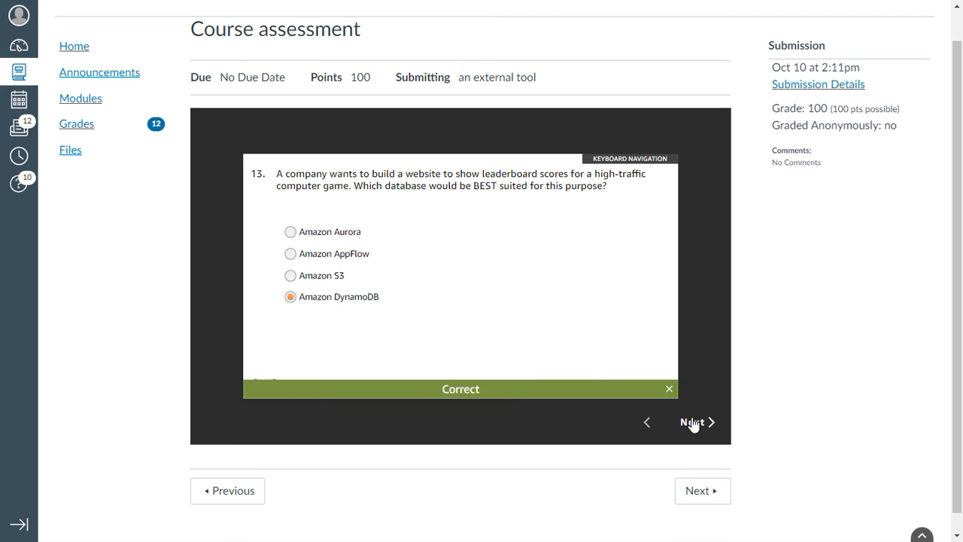
{"action": "left_click", "coordinate": [691, 421]}
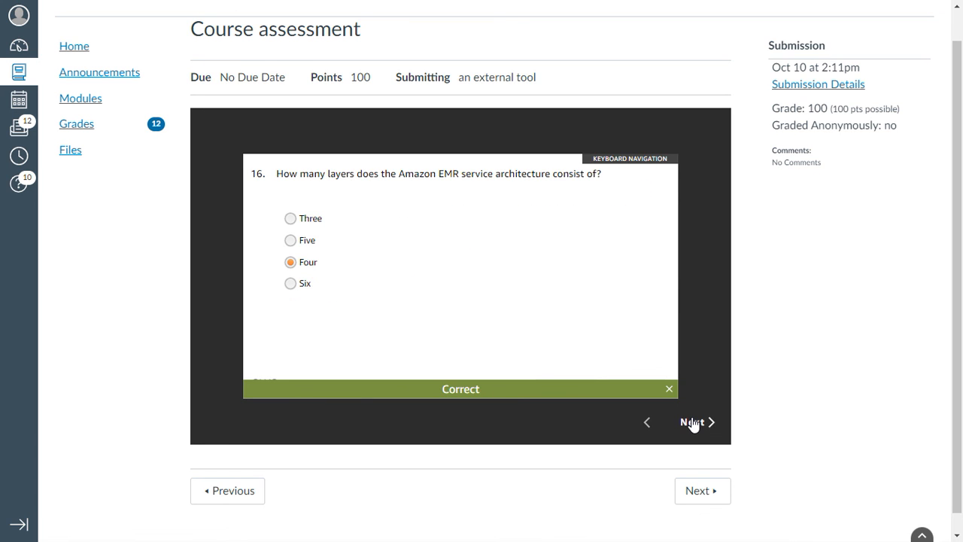
{"action": "left_click", "coordinate": [691, 422]}
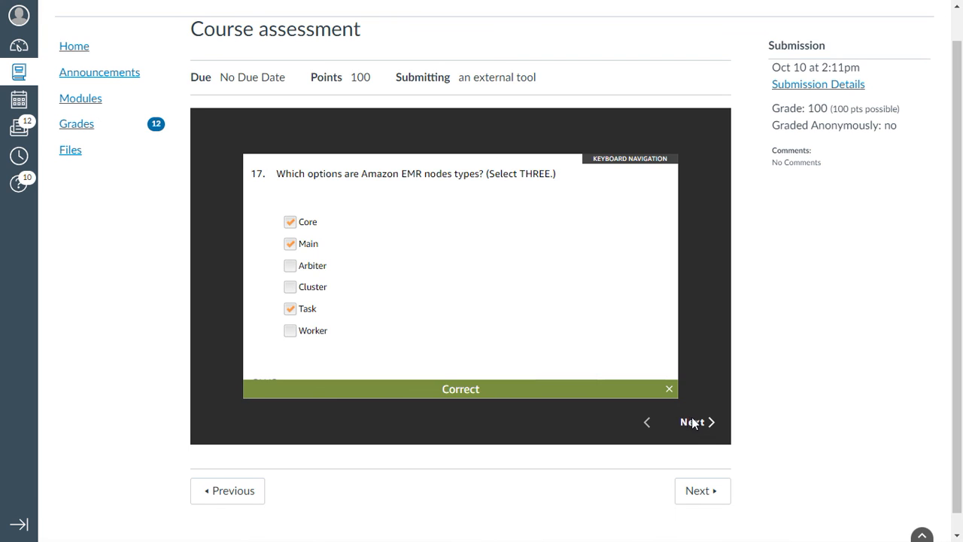
{"action": "left_click", "coordinate": [691, 422]}
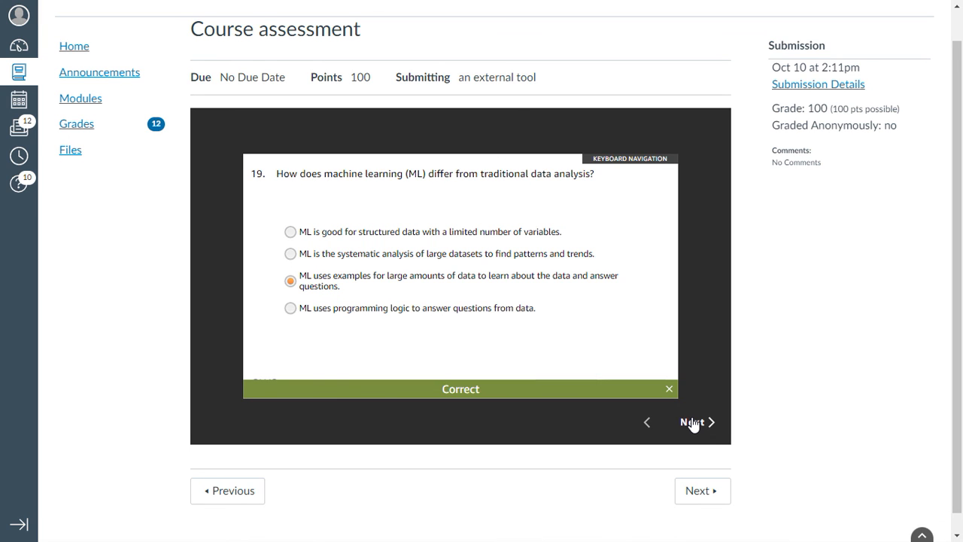
{"action": "left_click", "coordinate": [691, 422]}
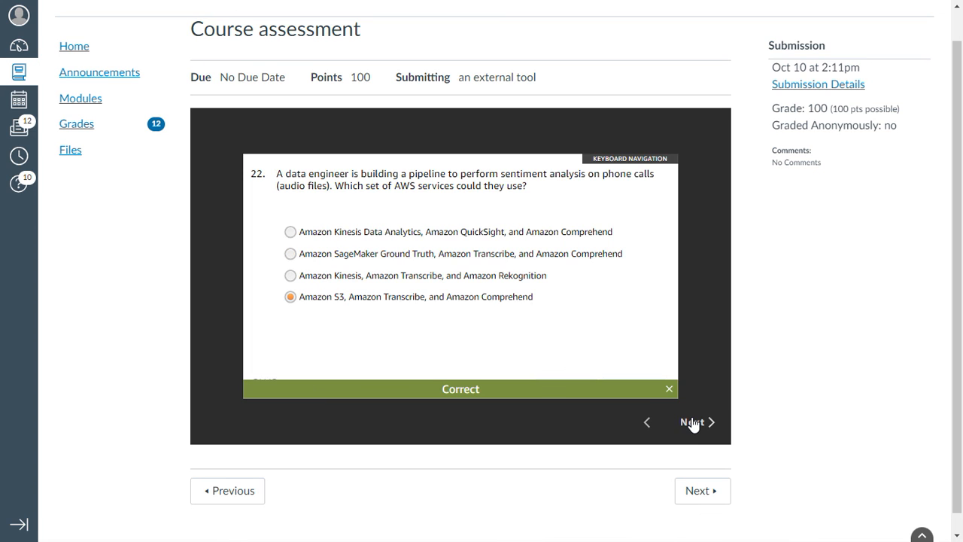
{"action": "left_click", "coordinate": [691, 421]}
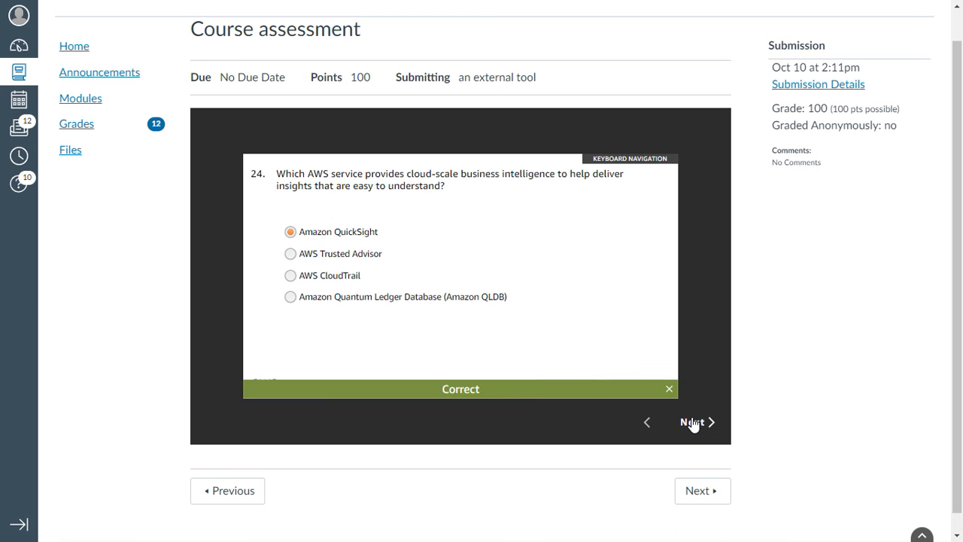
{"action": "left_click", "coordinate": [693, 422]}
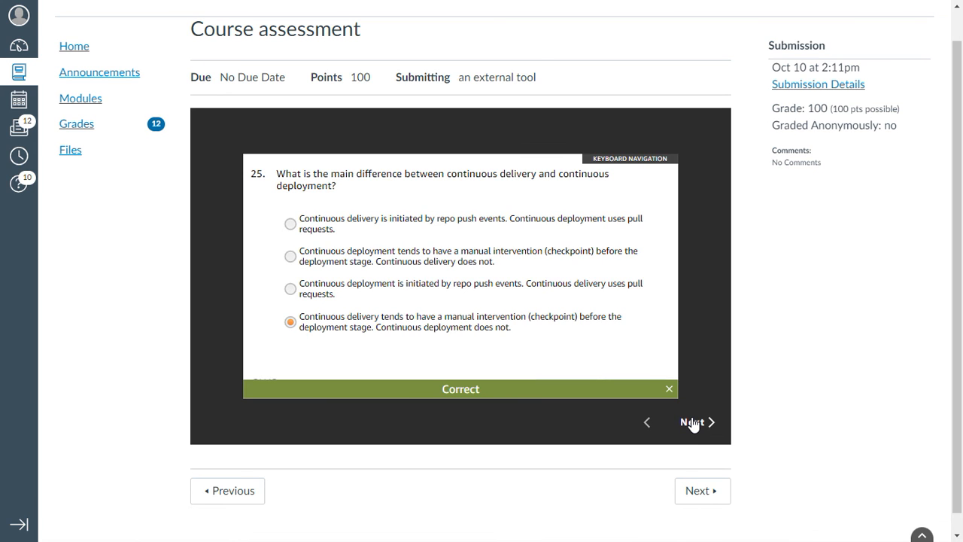
{"action": "left_click", "coordinate": [690, 422]}
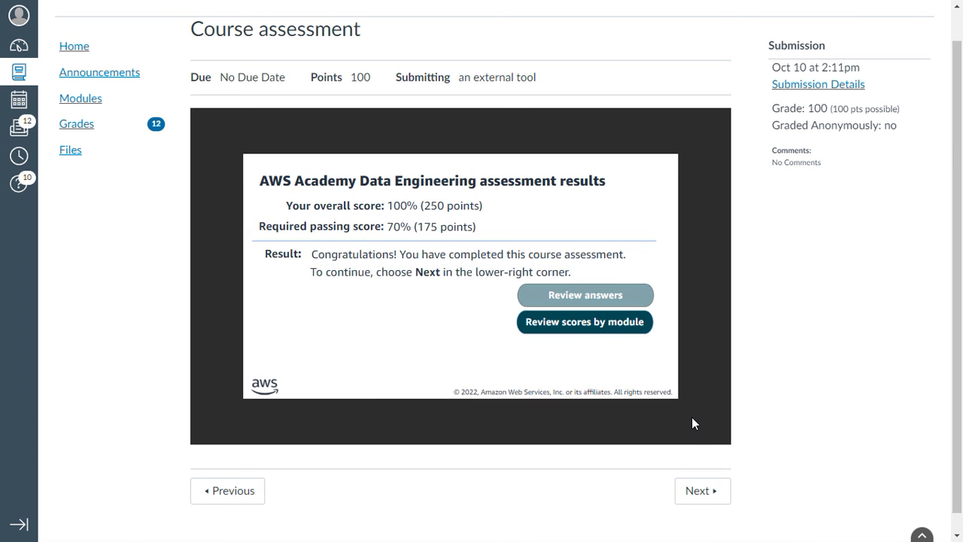
{"action": "mouse_move", "coordinate": [692, 397]}
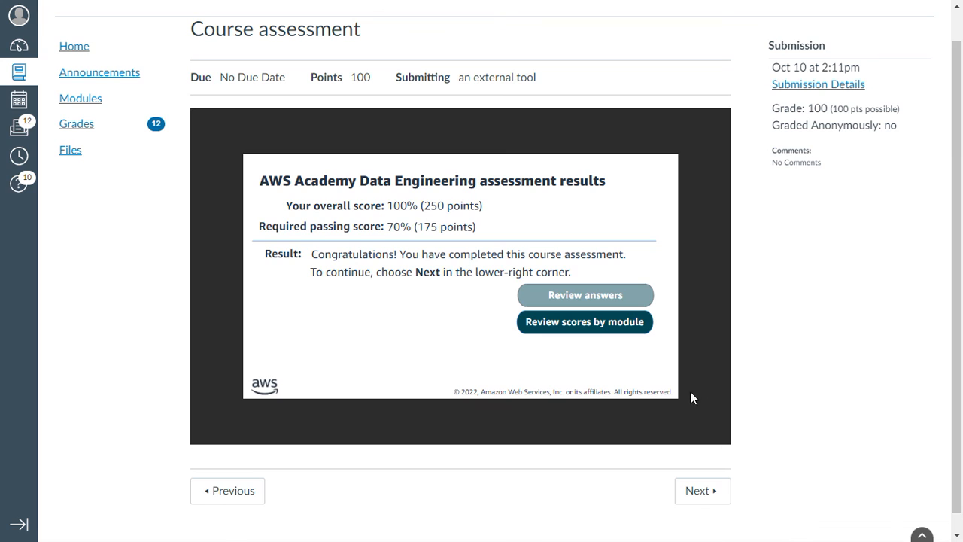
{"action": "mouse_move", "coordinate": [780, 462]}
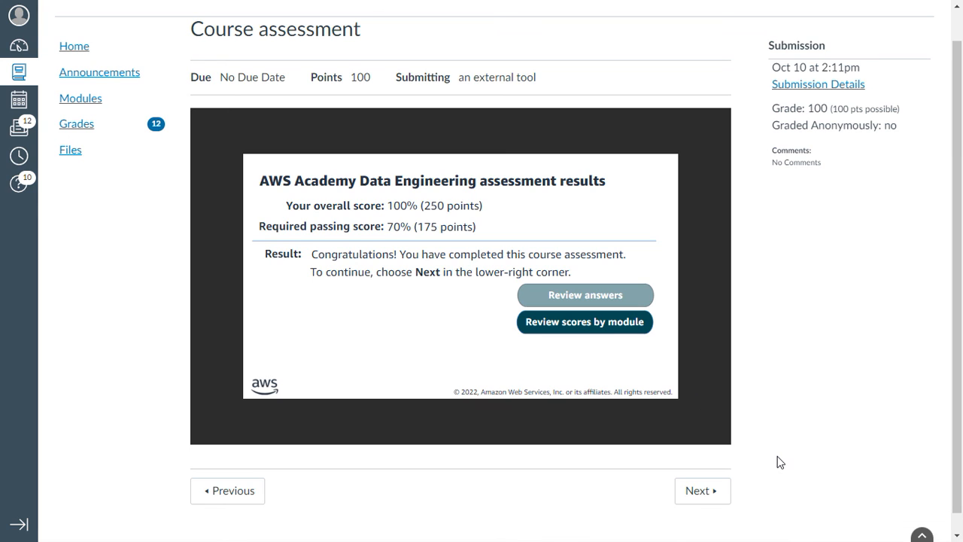